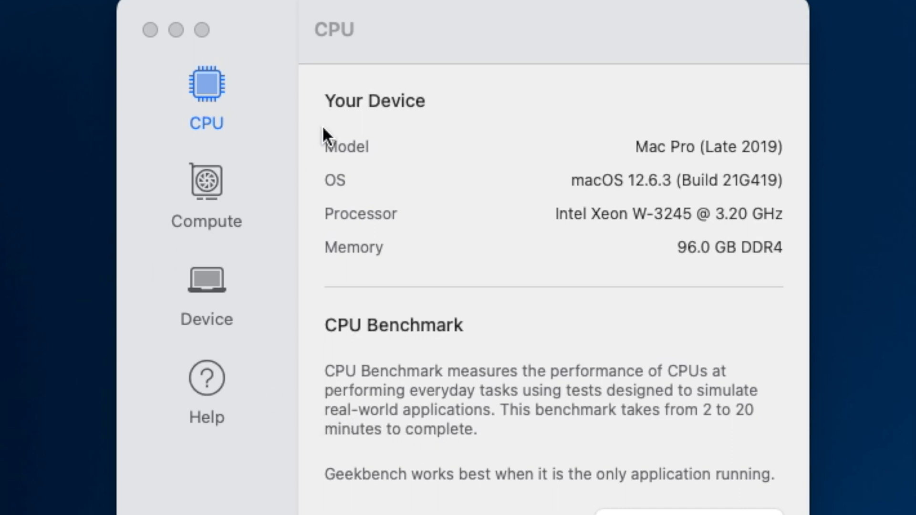
- Show the Compute benchmark page, using OpenCL on the AMD Radeon VII Compute Engine
left_click(205, 187)
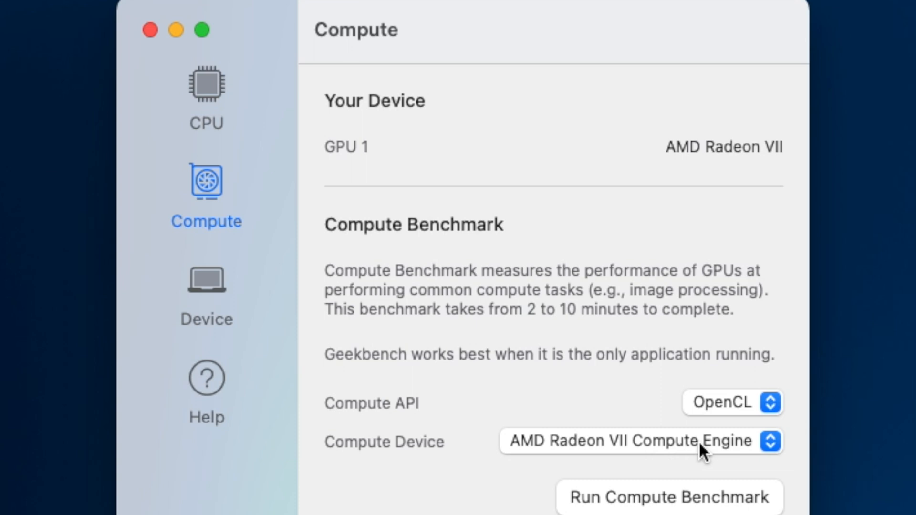
mouse_move(742, 450)
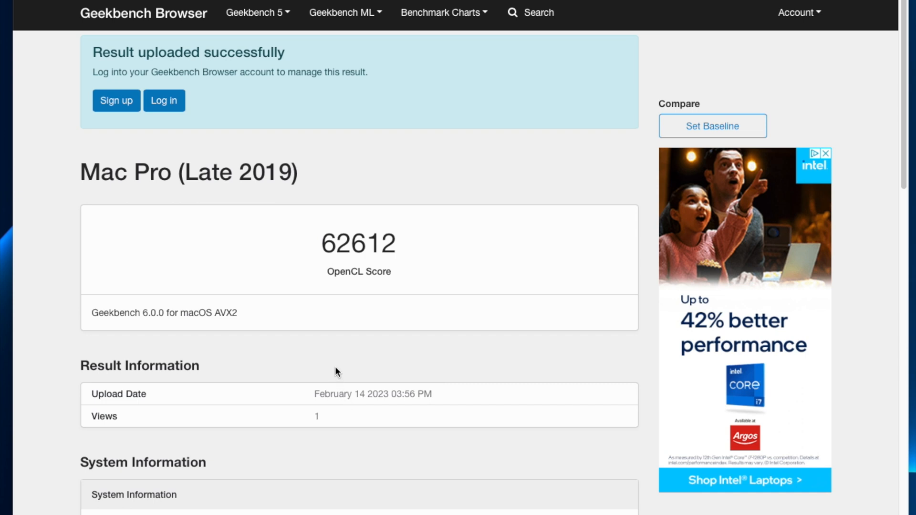
mouse_move(374, 213)
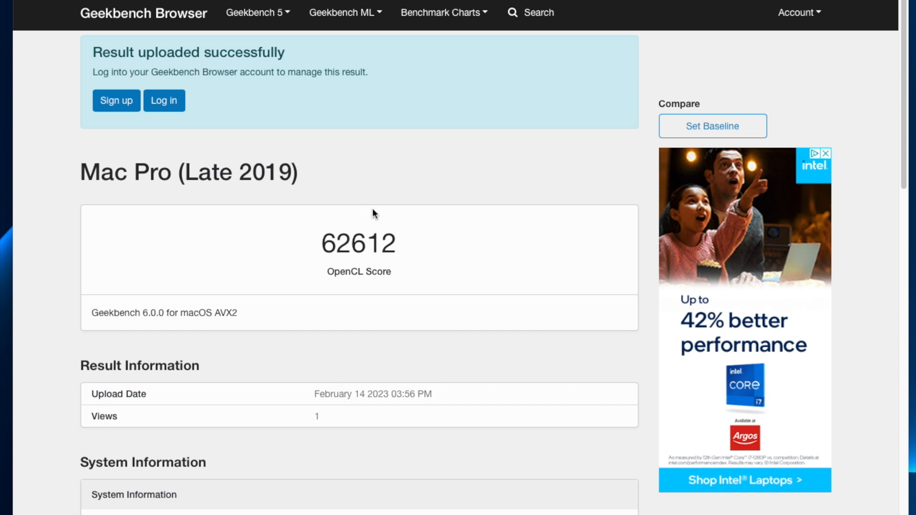
mouse_move(452, 206)
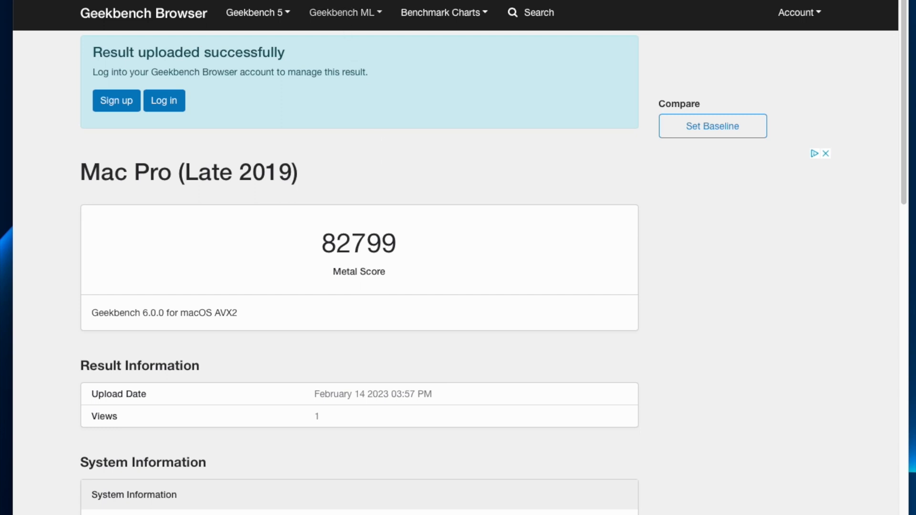
mouse_move(458, 65)
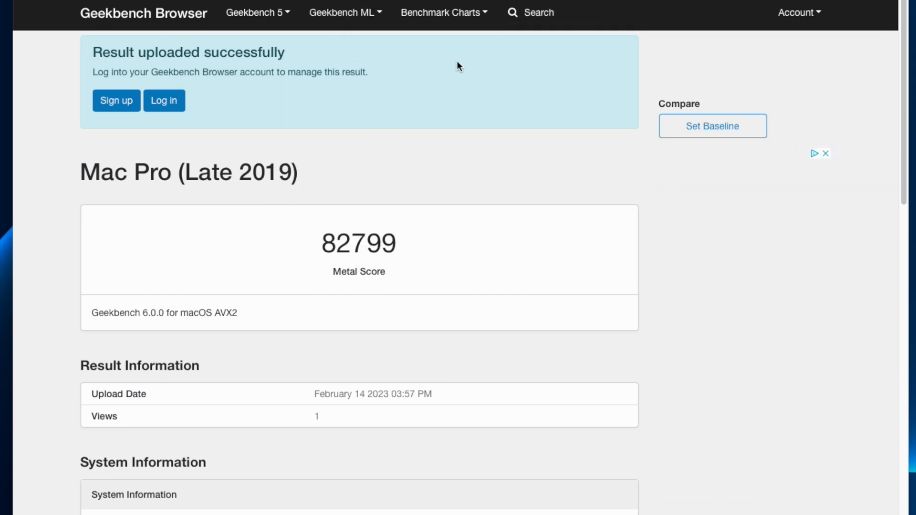
mouse_move(269, 281)
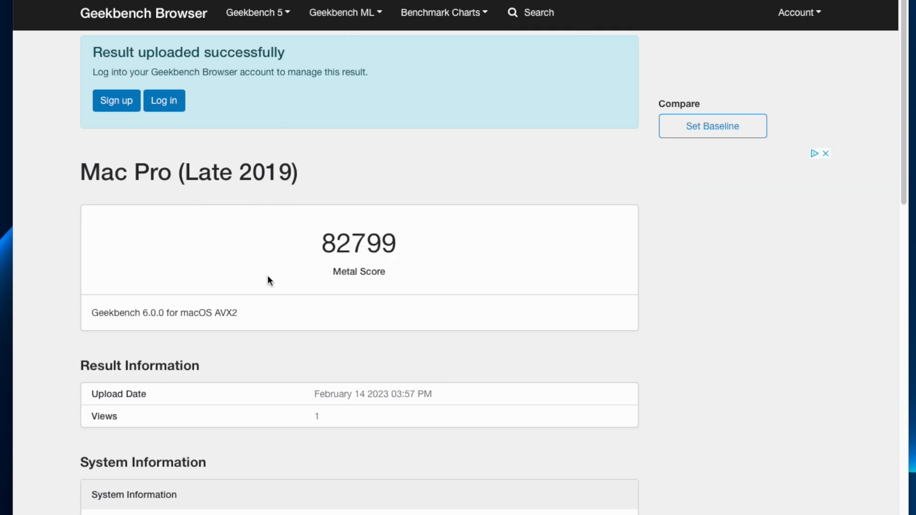
mouse_move(343, 267)
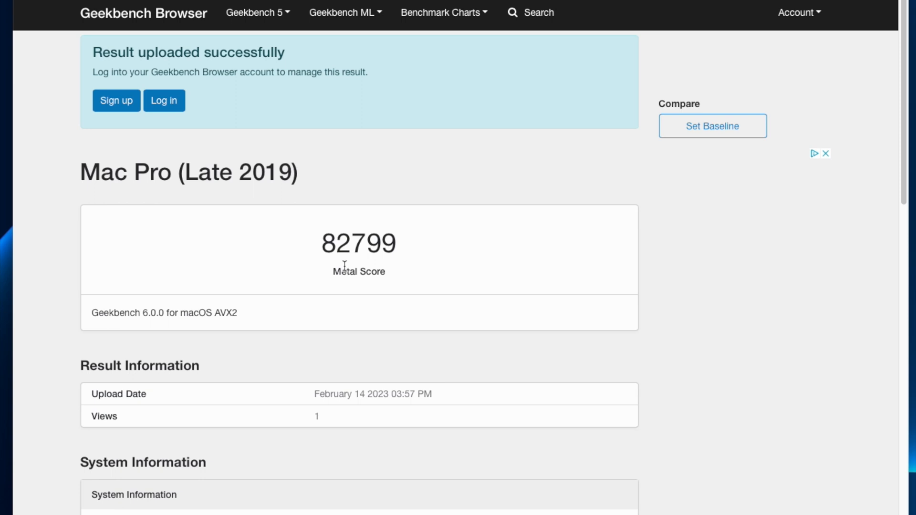